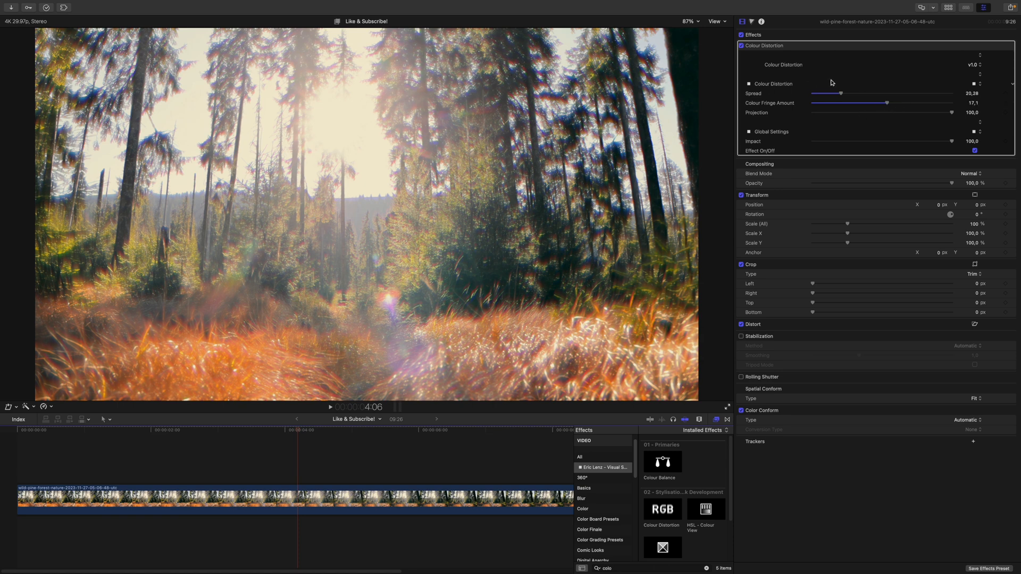
Step: Disable the Colour Distortion effect on the forest clip for comparison
{"action": "left_click", "coordinate": [741, 44]}
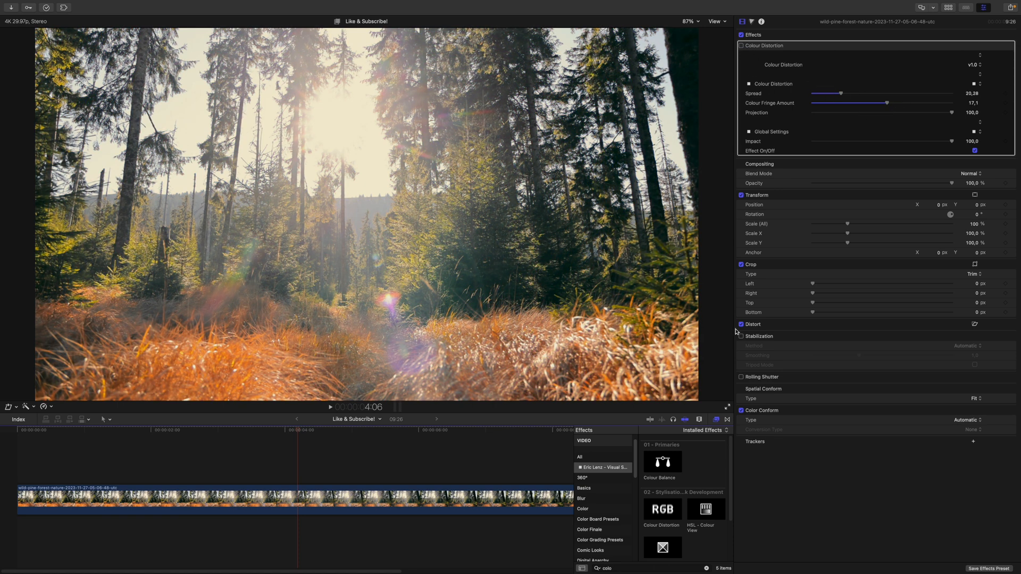
{"action": "left_click", "coordinate": [579, 456]}
{"action": "type", "text": "Radi"}
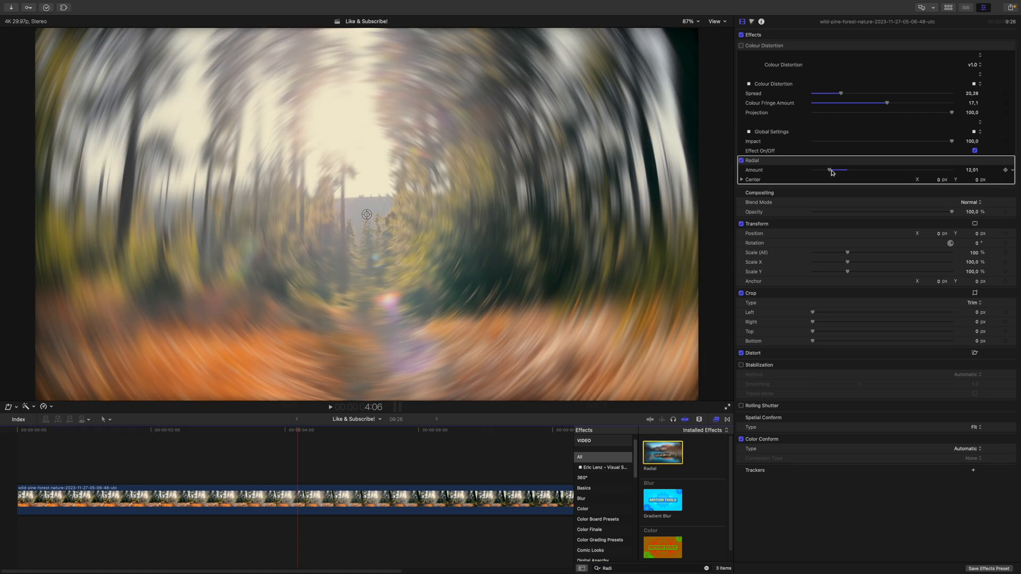
{"action": "mouse_move", "coordinate": [850, 153]}
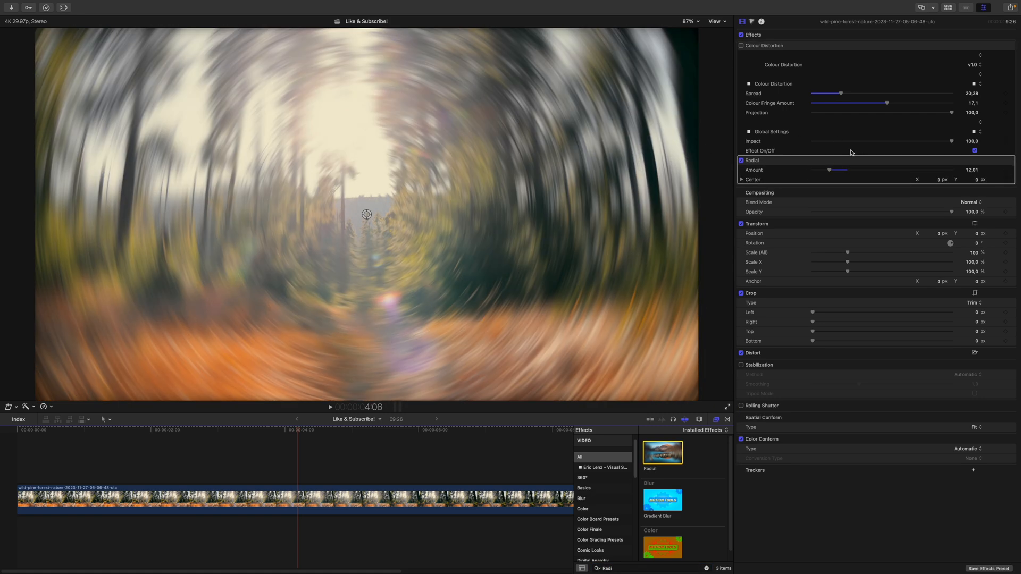
Step: Switch the Radial blur effect off again
{"action": "left_click", "coordinate": [741, 45]}
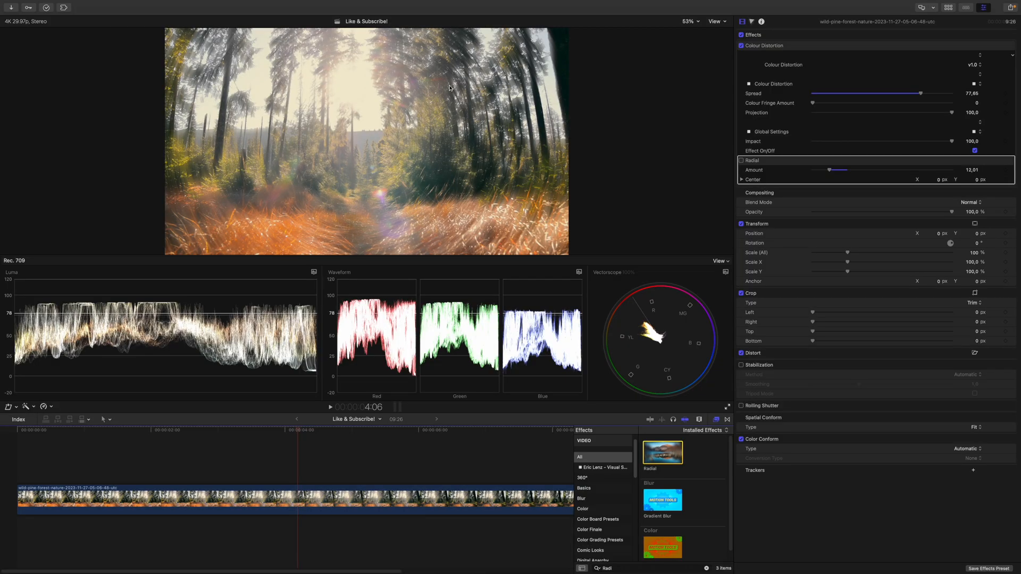
{"action": "mouse_move", "coordinate": [452, 64]}
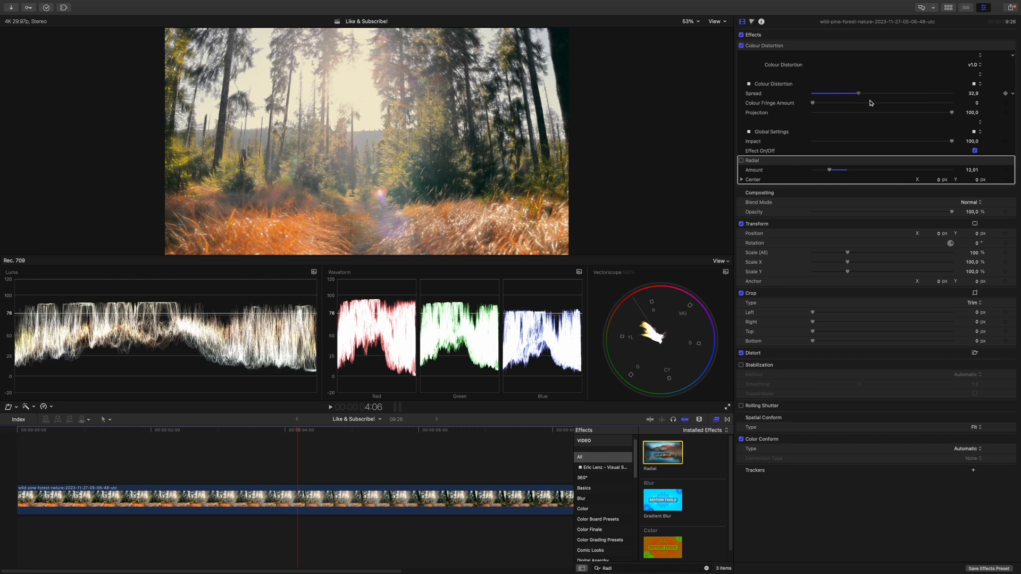
Step: Tone down the Colour Distortion strength
{"action": "left_click_drag", "start_coordinate": [811, 103], "coordinate": [826, 103]}
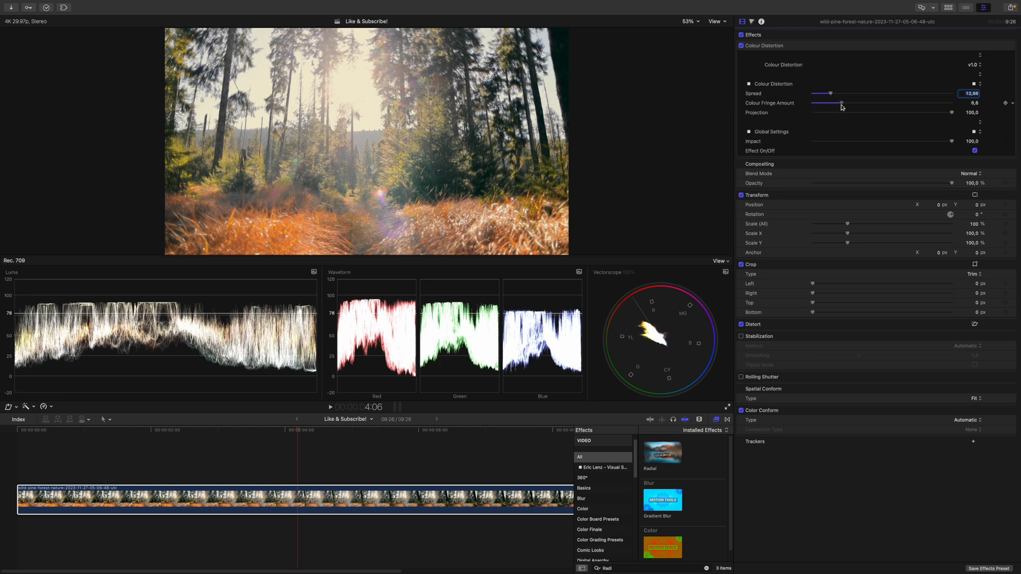
Step: Confirm the reduced Colour Distortion settings
{"action": "left_click", "coordinate": [690, 20]}
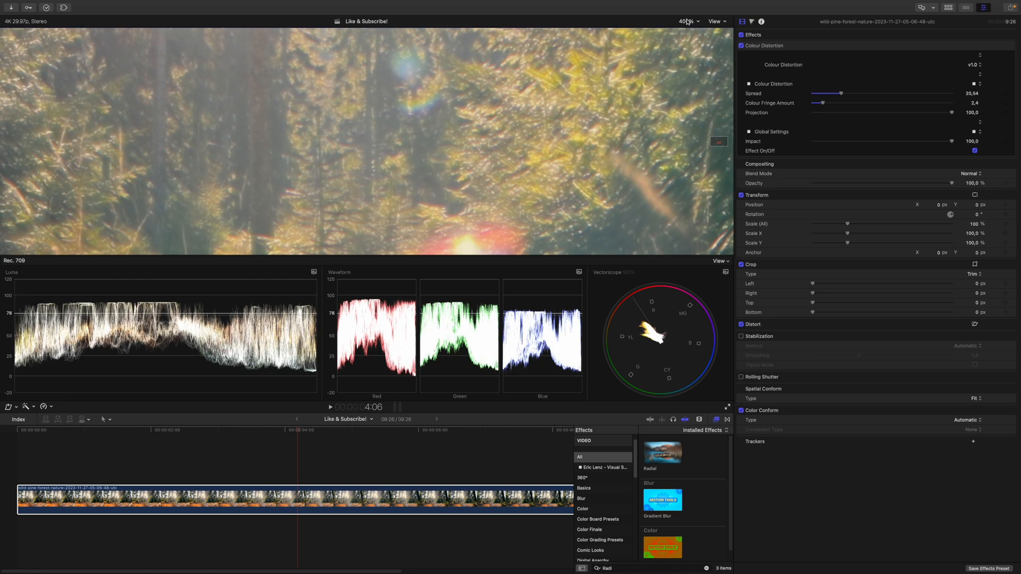
{"action": "left_click", "coordinate": [686, 20]}
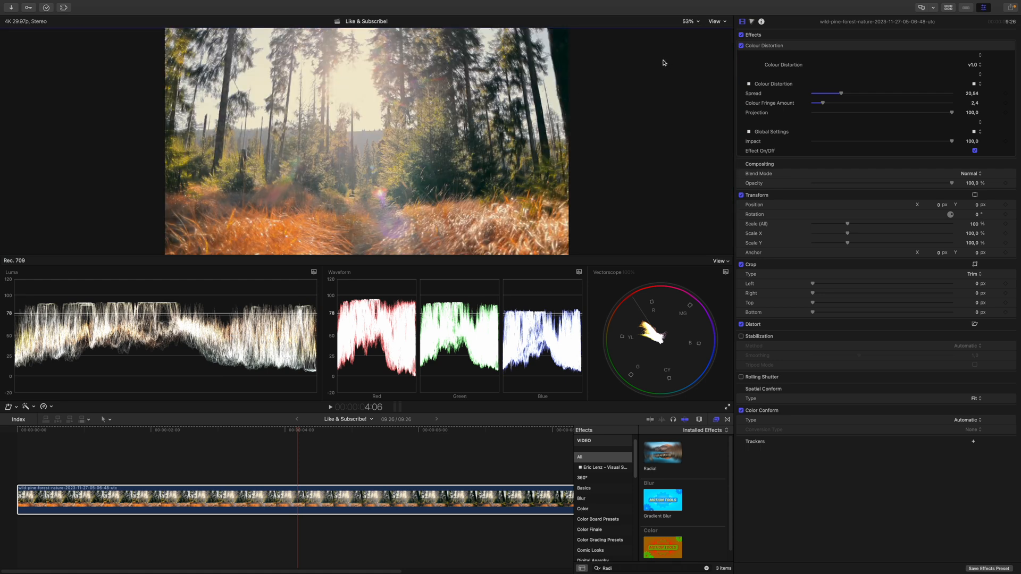
{"action": "mouse_move", "coordinate": [740, 46]}
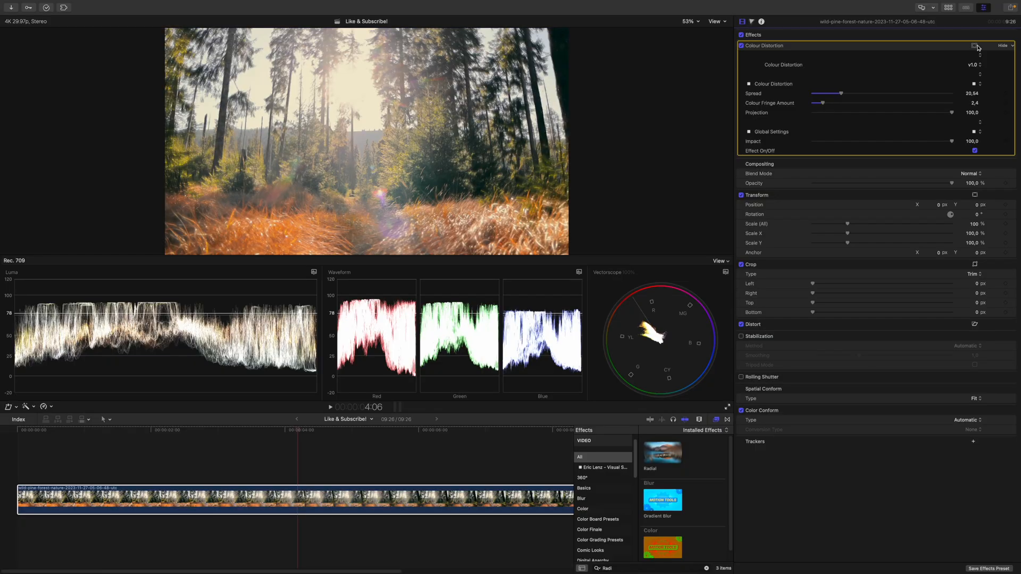
Step: Attach Shape Mask 1 to Colour Distortion and finish editing its shape
{"action": "left_click", "coordinate": [975, 46]}
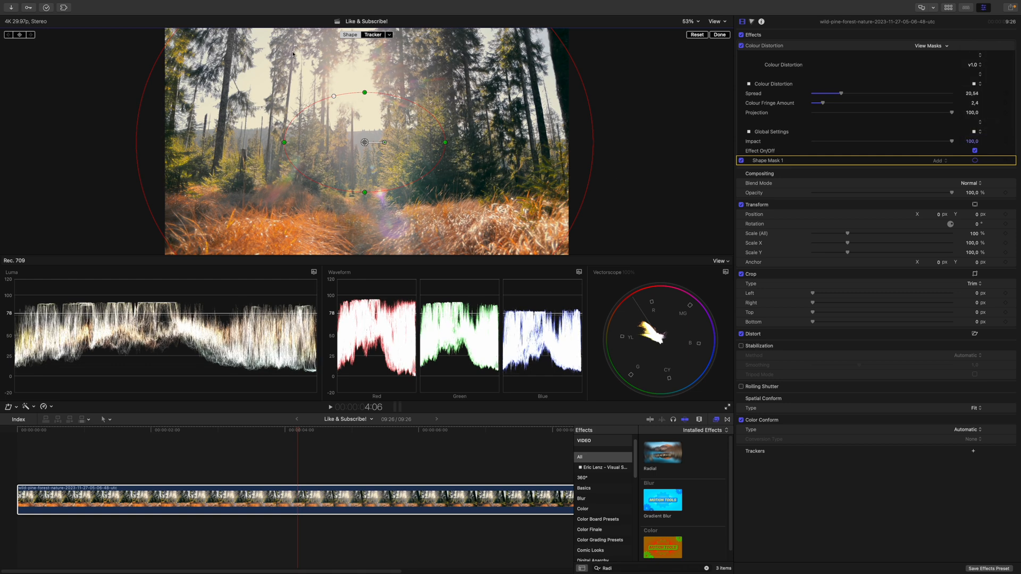
{"action": "mouse_move", "coordinate": [514, 186]}
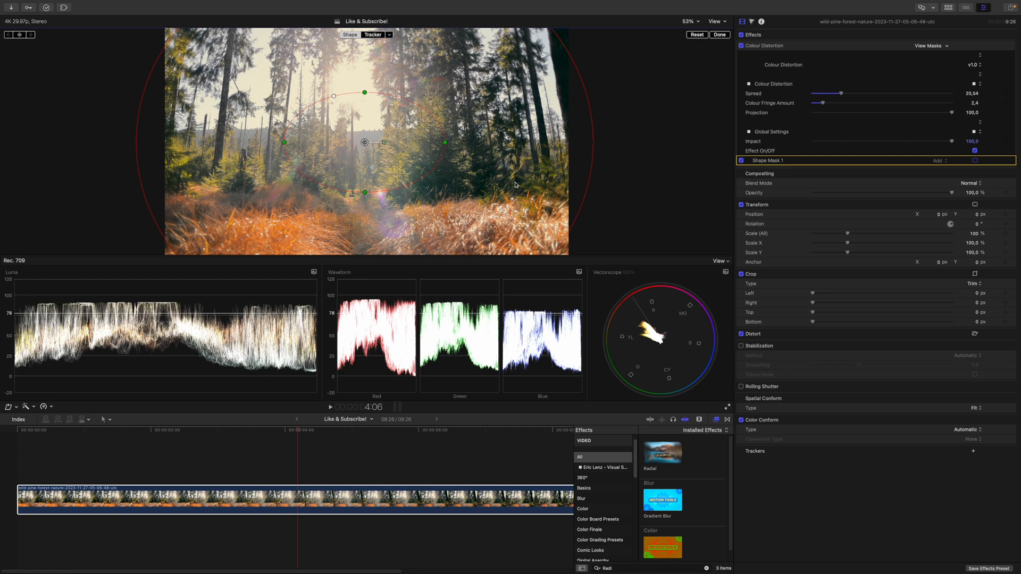
{"action": "left_click", "coordinate": [719, 35]}
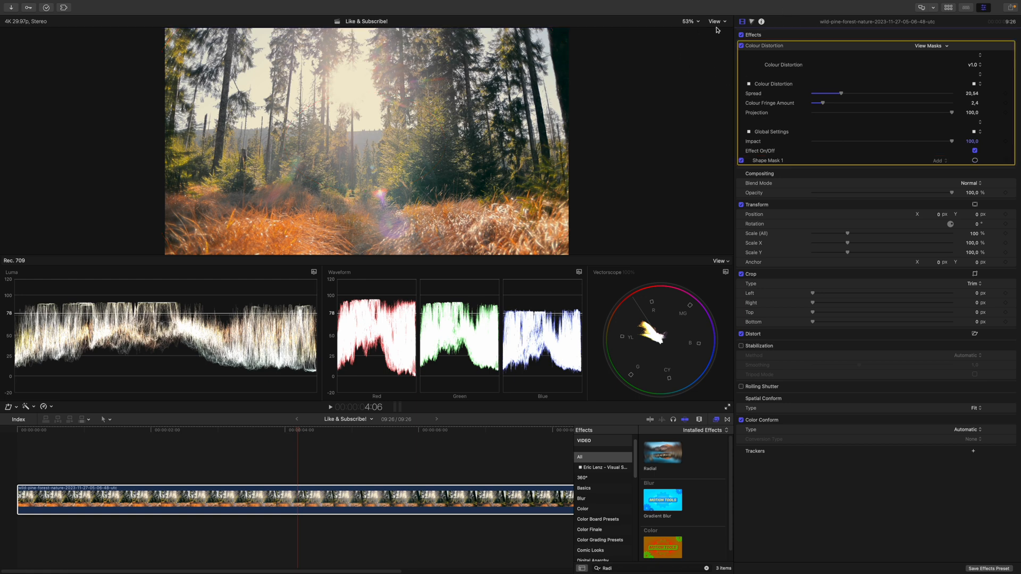